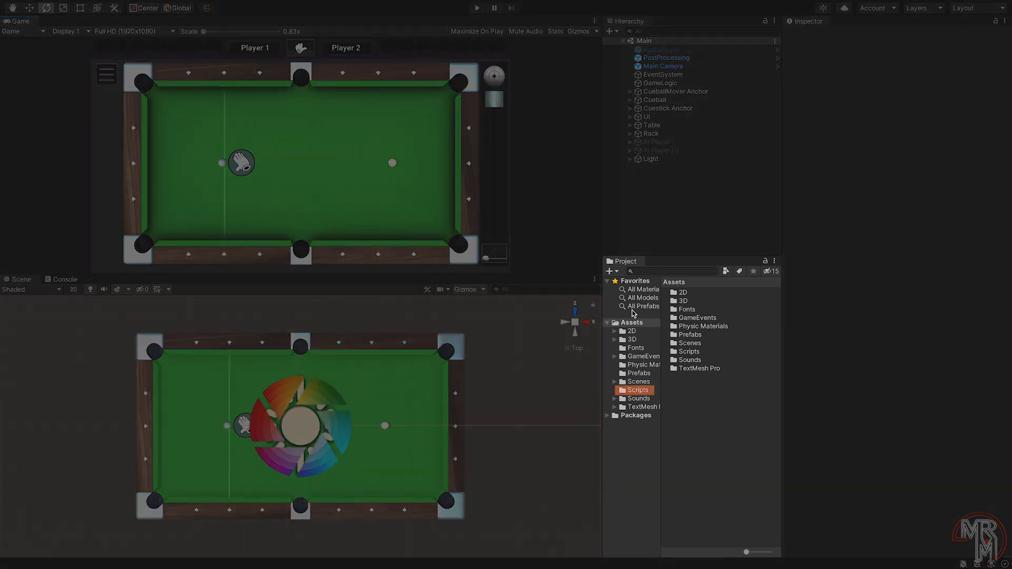
- Create a C# script named Screenshotter in Assets/Scripts and open it in the code editor
left_click(638, 390)
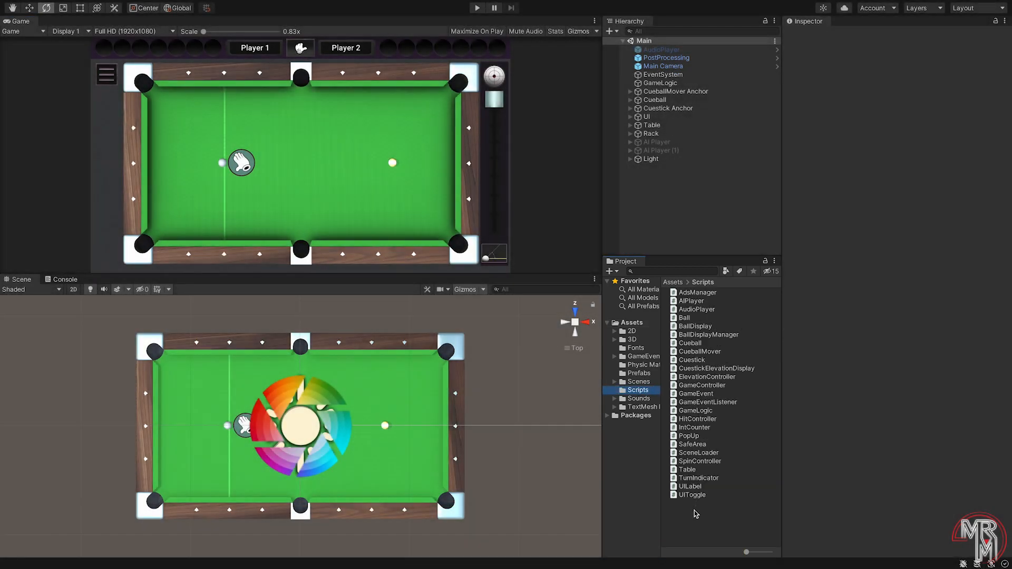
right_click(696, 514)
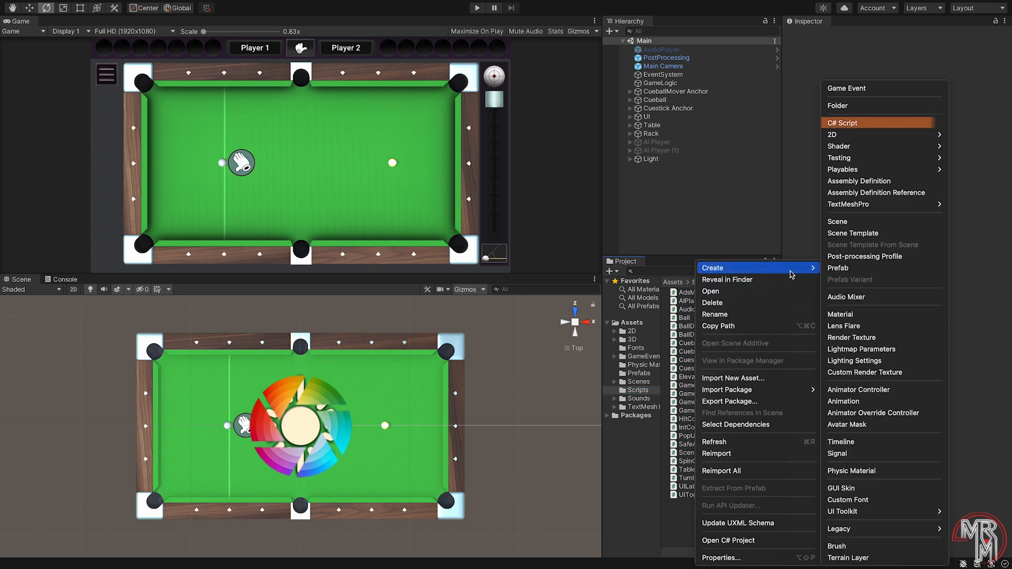
left_click(842, 123)
type("Screenshotter")
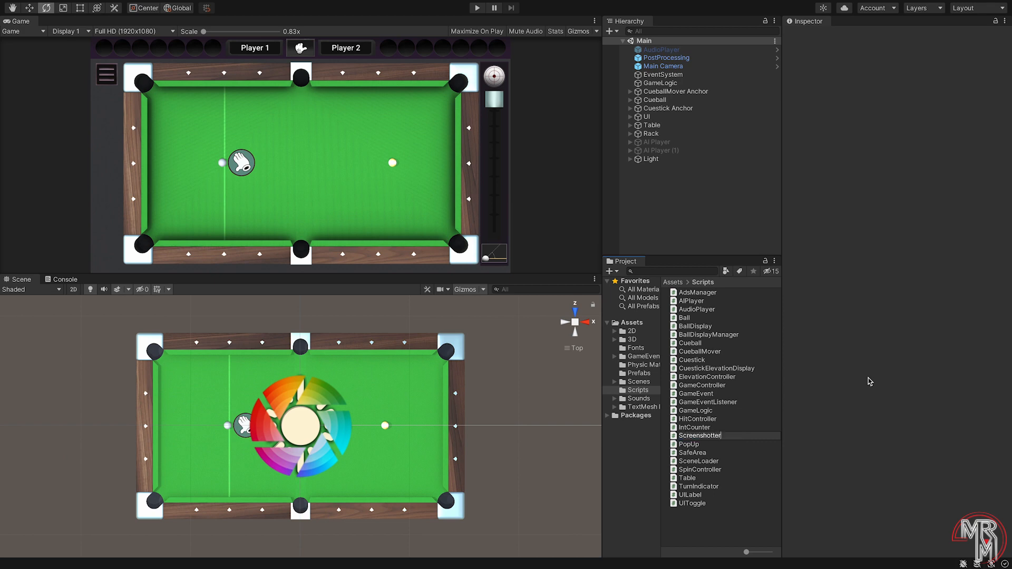
left_click(699, 461)
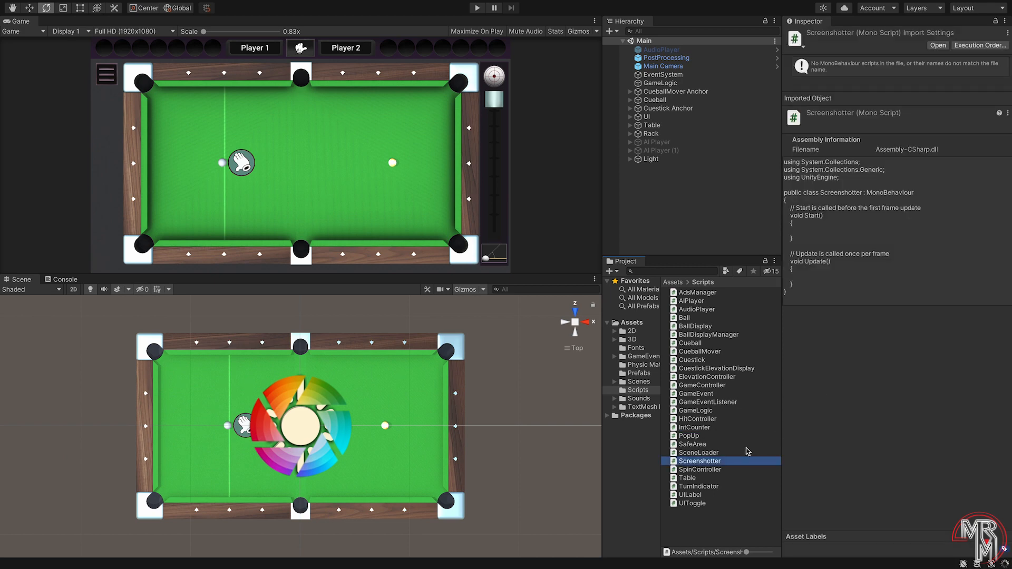
double_click(698, 460)
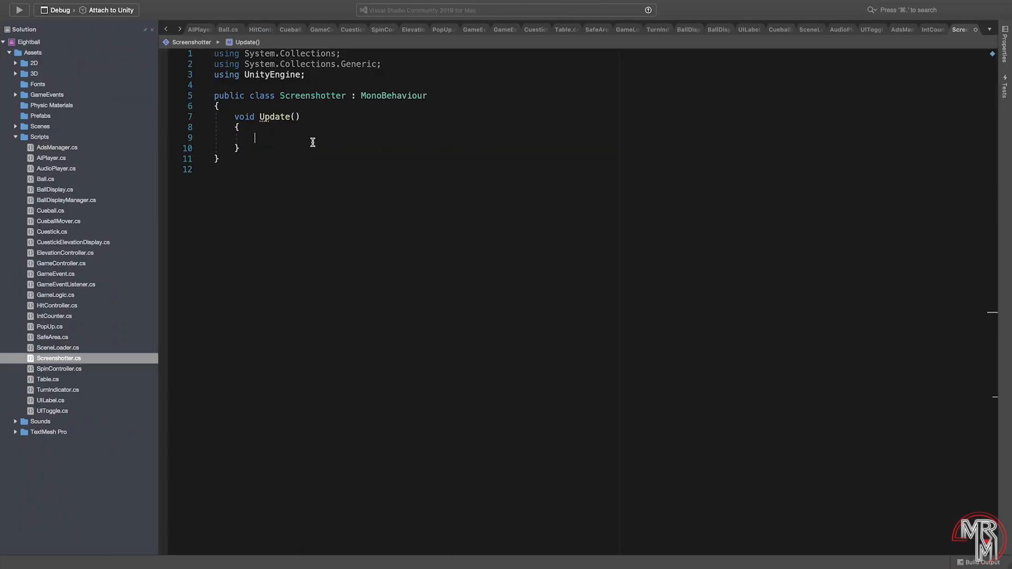
- Remove Start() and call ScreenCapture.CaptureScreenshot($"/Users/mrm/Desktop") inside Update
double_click(274, 117)
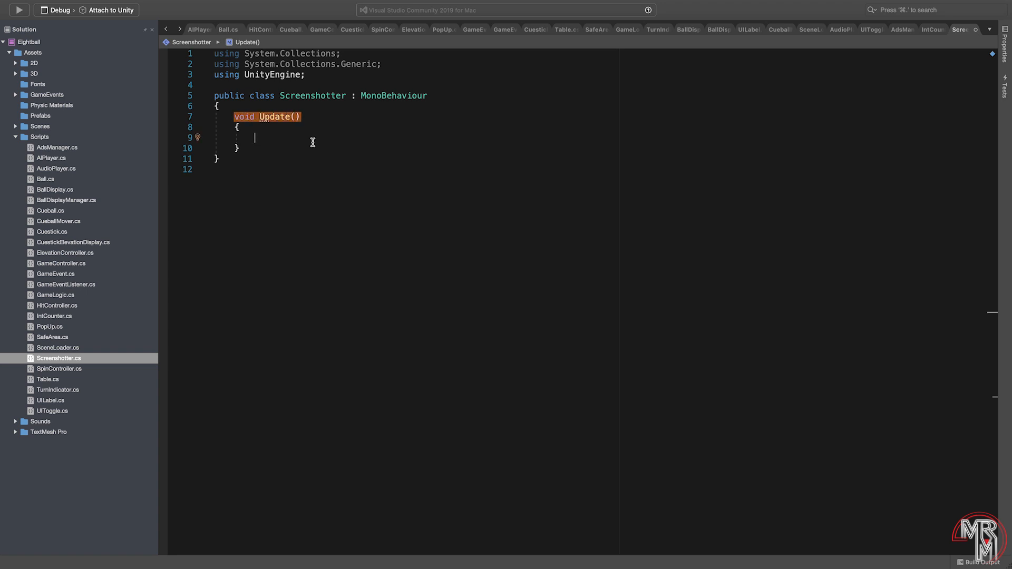
type("ScreenCapture.CaptureScreenshot(")
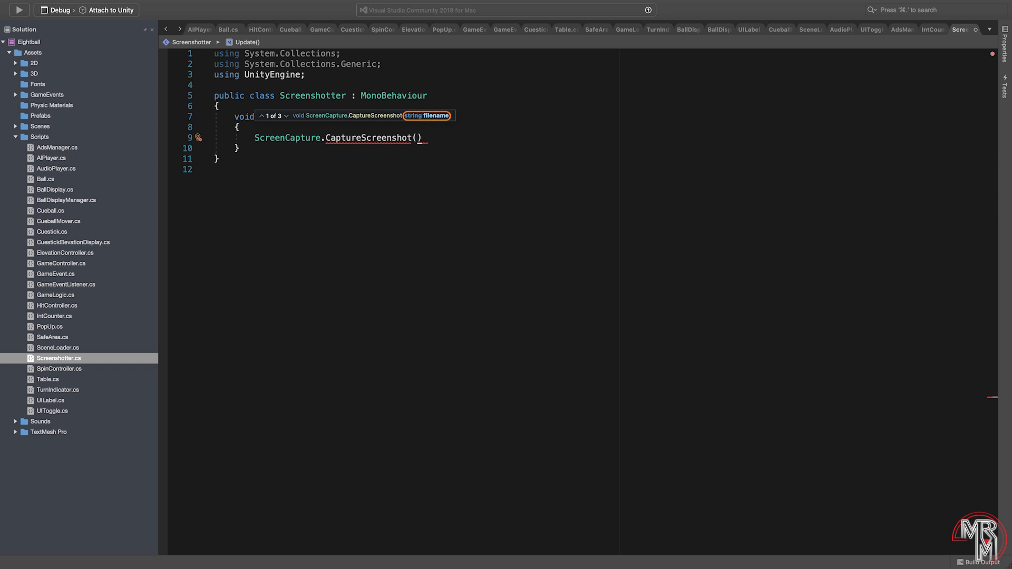
type("$\"\"")
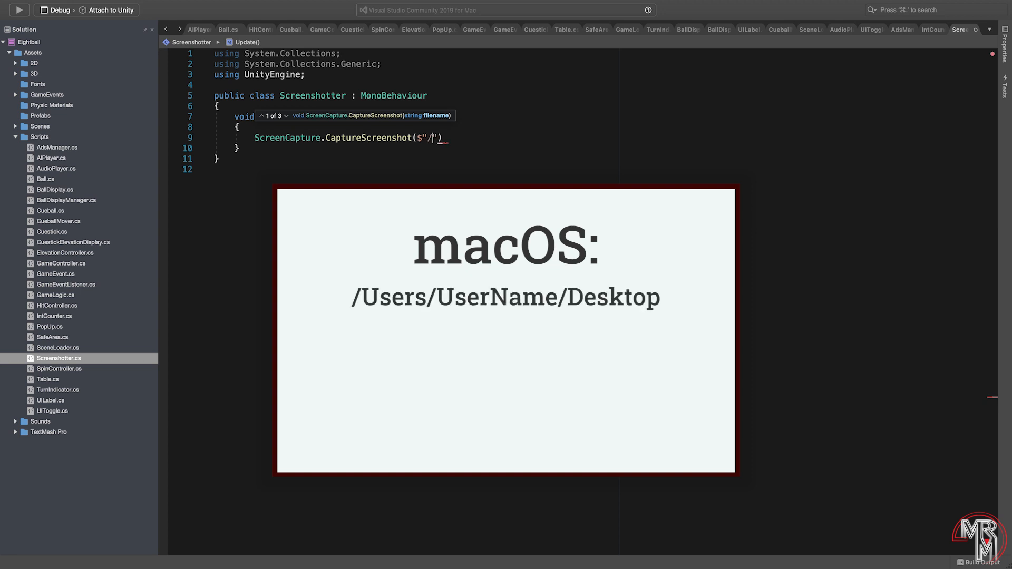
type("Users/mrm")
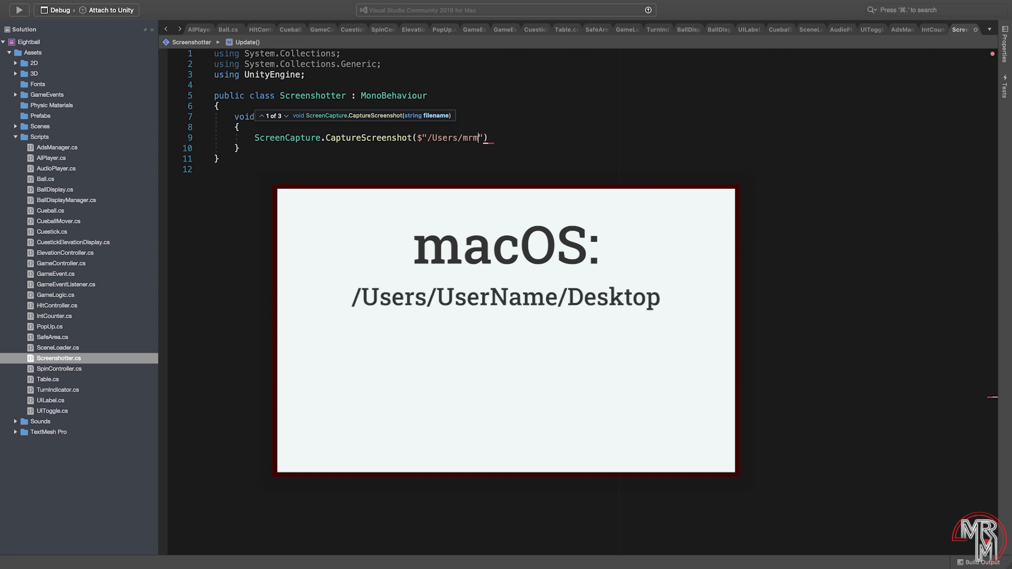
type("/Desktop")
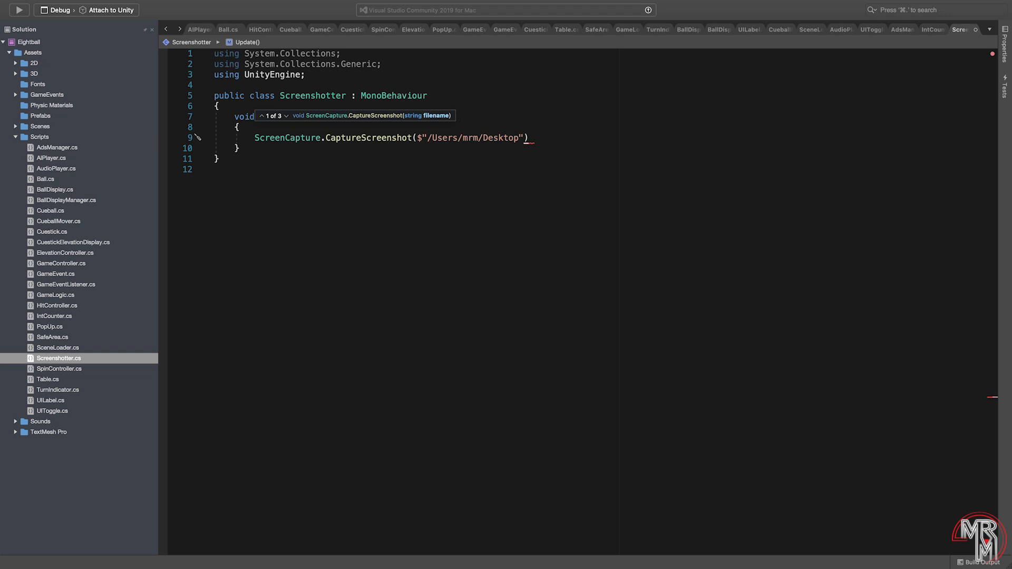
- Extend the capture path to /Desktop/screenshot-{count++}.png and terminate the line
type("/screenshot")
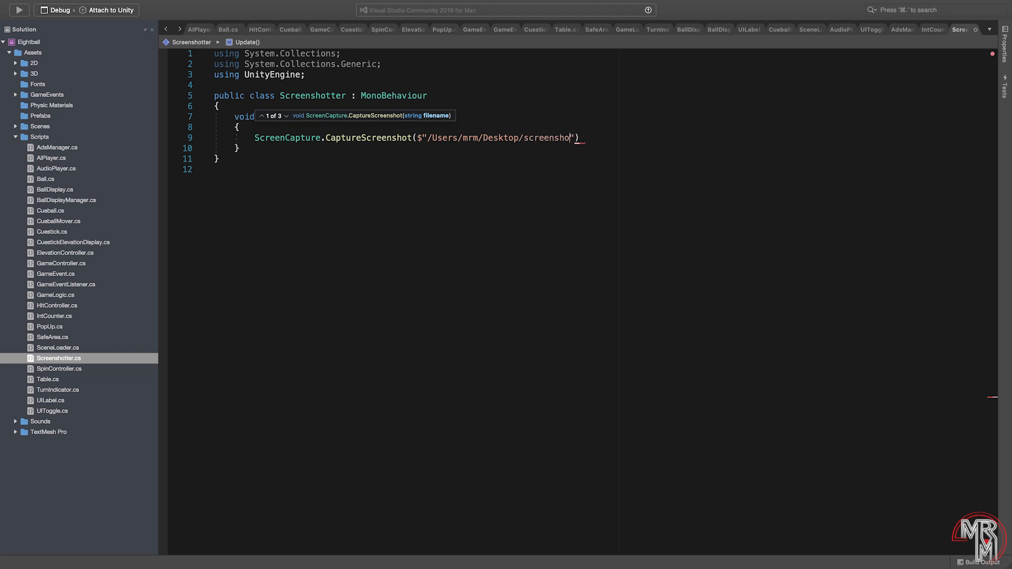
type("t-{count")
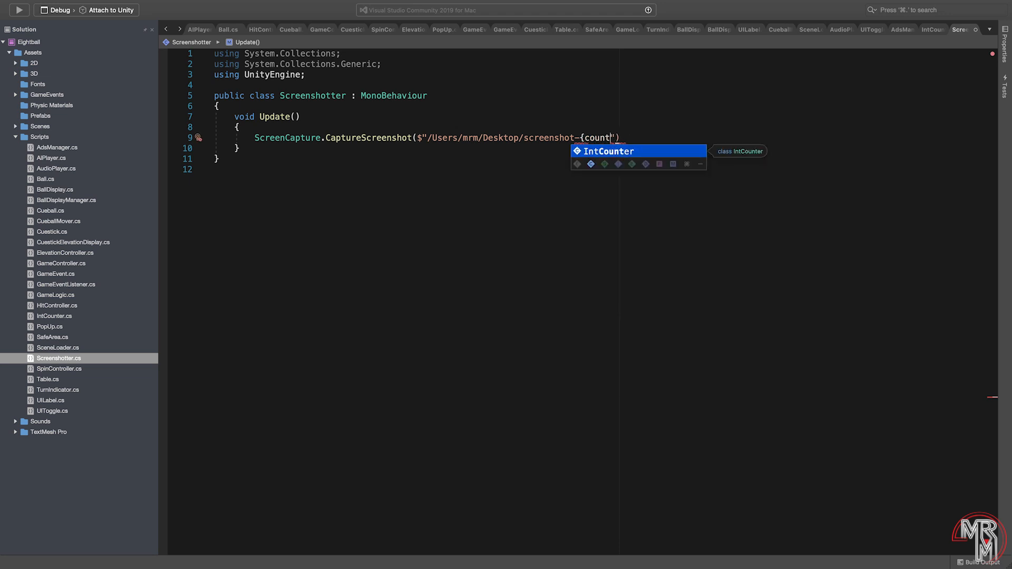
type("++}")
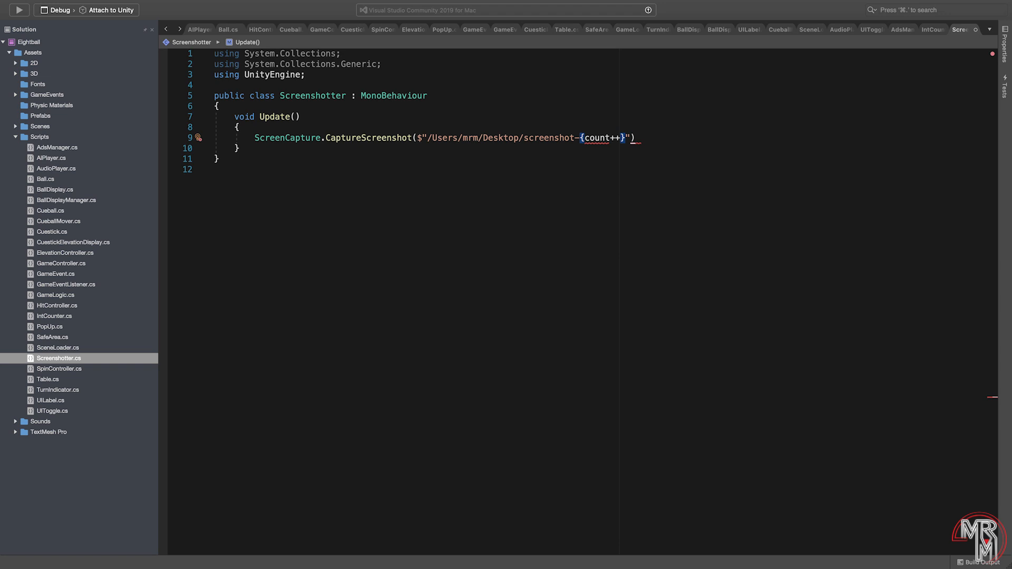
type(".png")
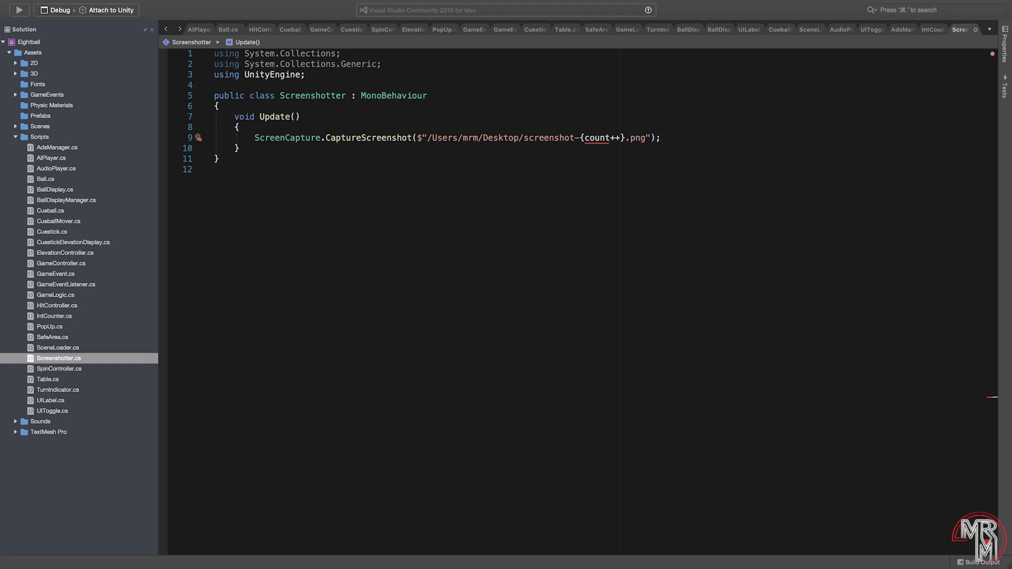
mouse_move(214, 131)
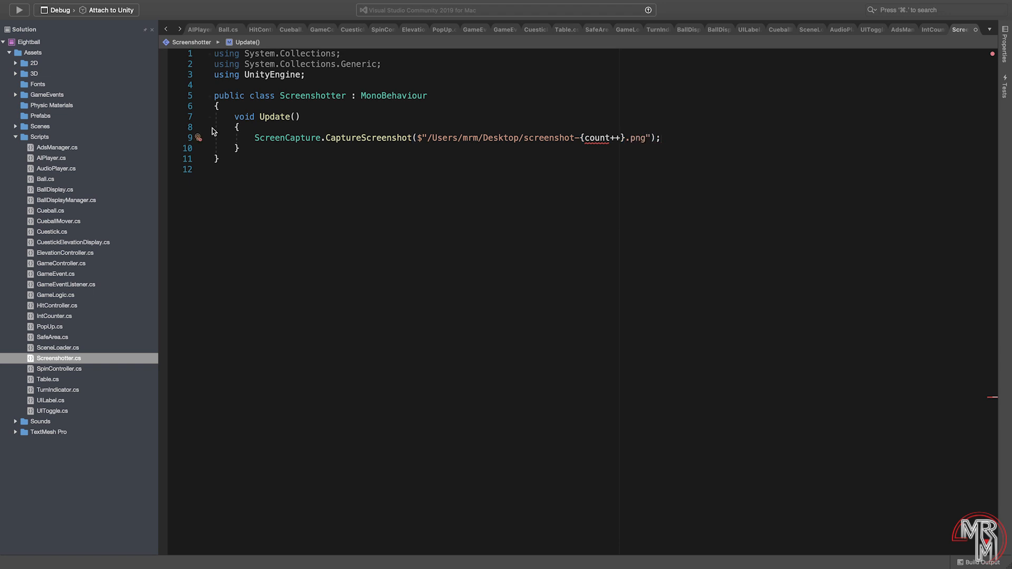
- Declare int count = 0; and wrap the capture call in an Input.GetKeyDown if-check
type("int c")
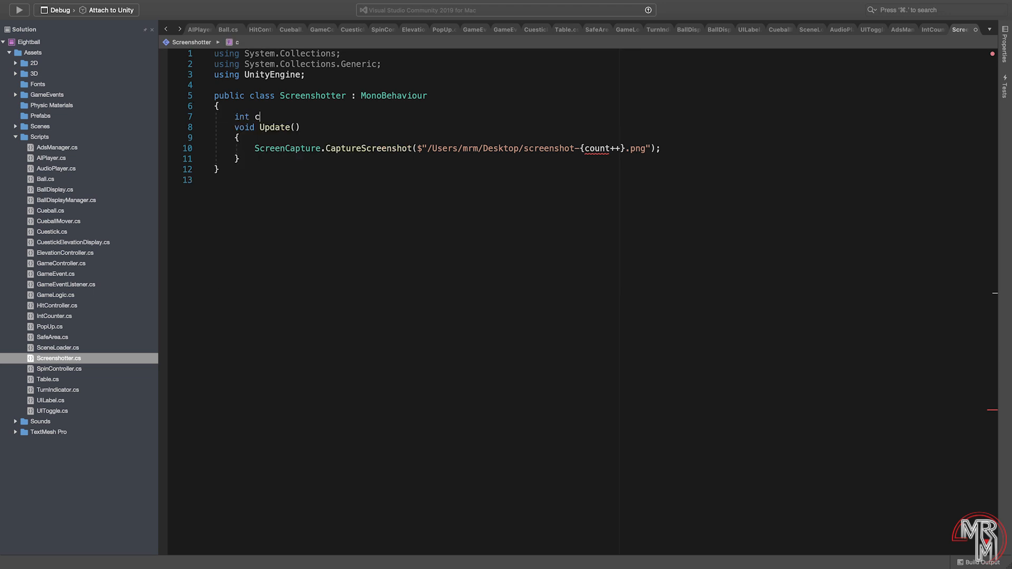
type("ount = 0;")
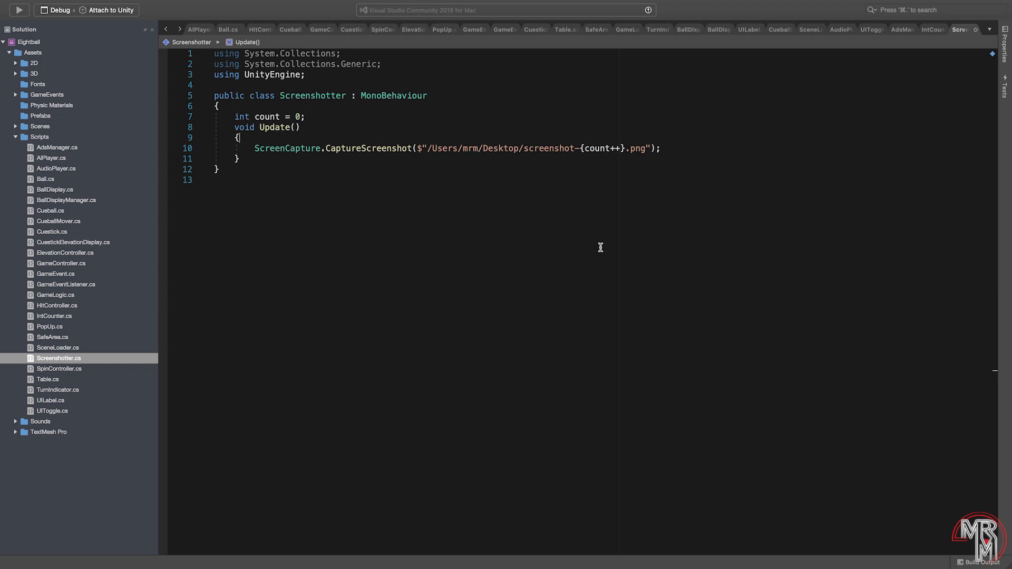
type("if(in")
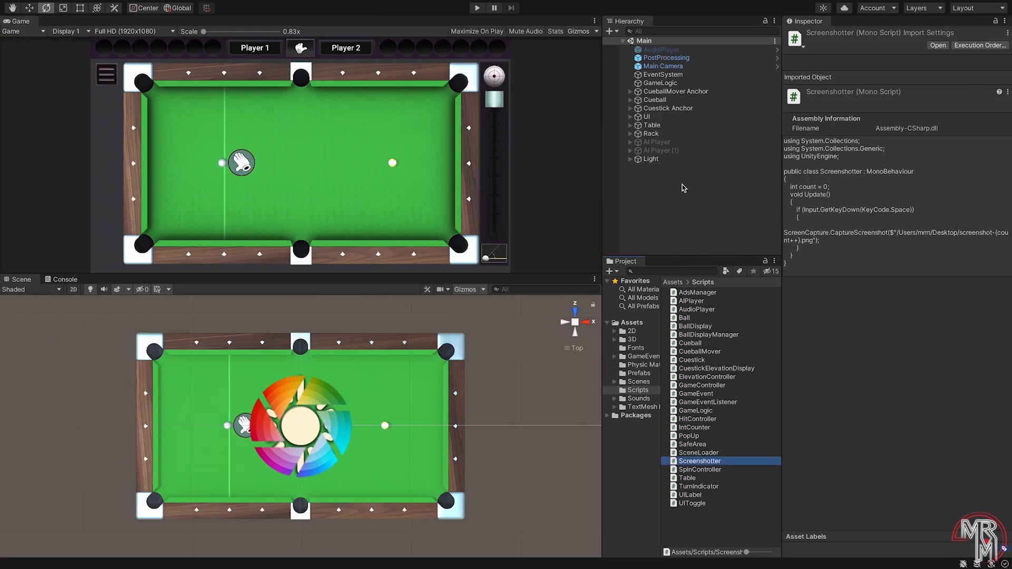
- Create an empty GameObject in the Hierarchy and rename it screenshotter
right_click(682, 188)
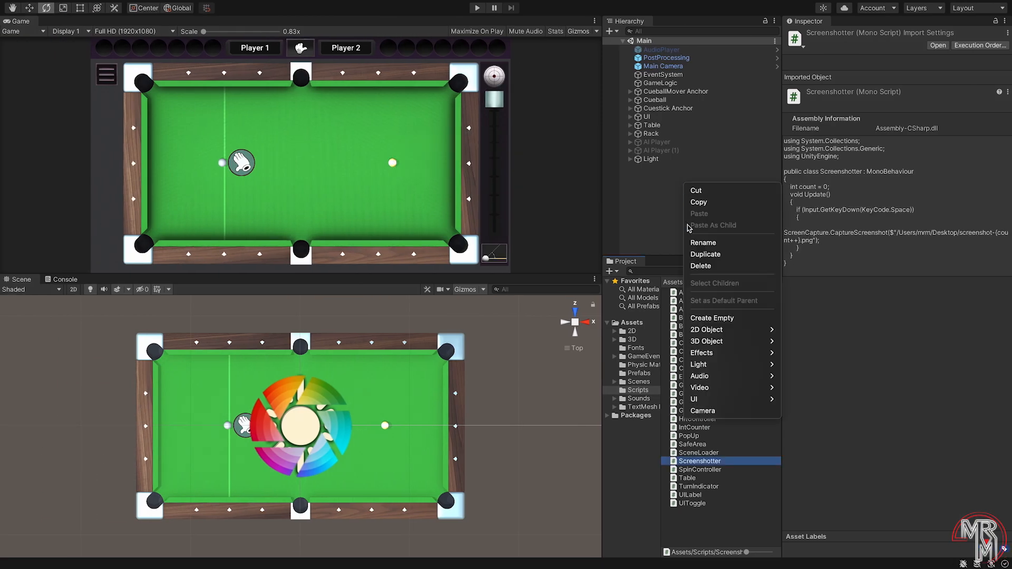
left_click(712, 317)
type("screenshotter")
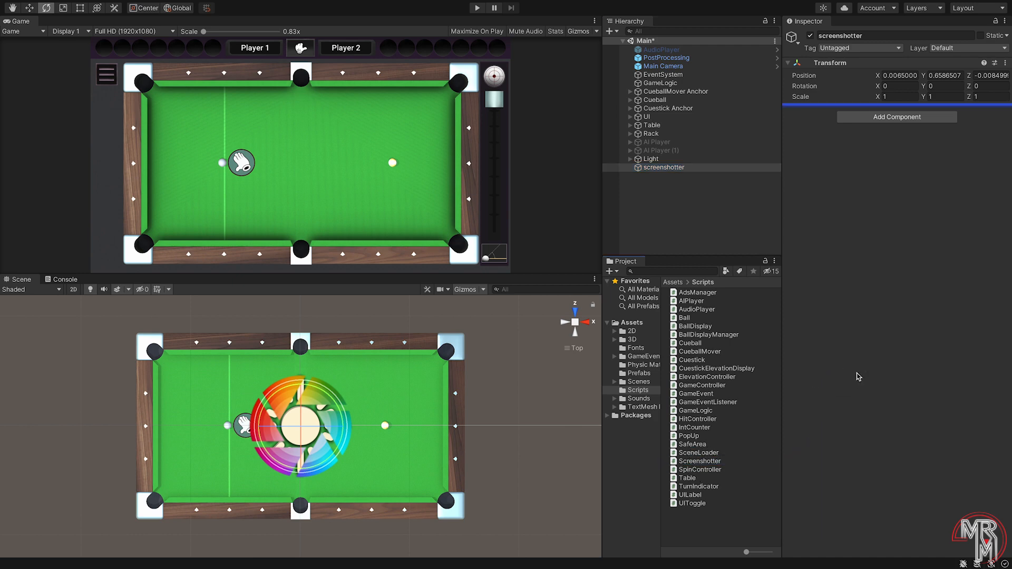
left_click(897, 117)
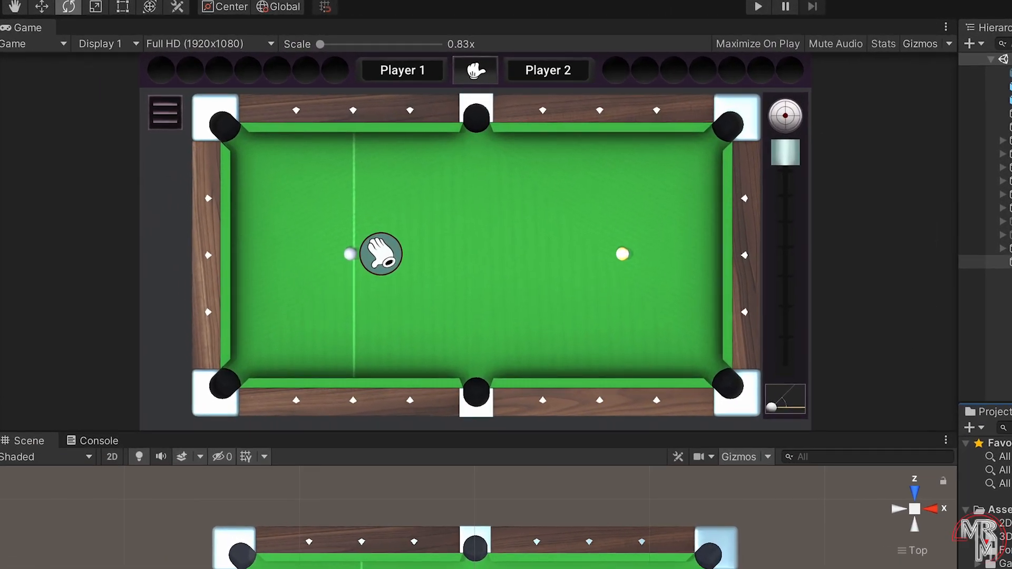
- Add a Game view resolution preset labelled 5.5in, fixed at 2208x1242
left_click(207, 44)
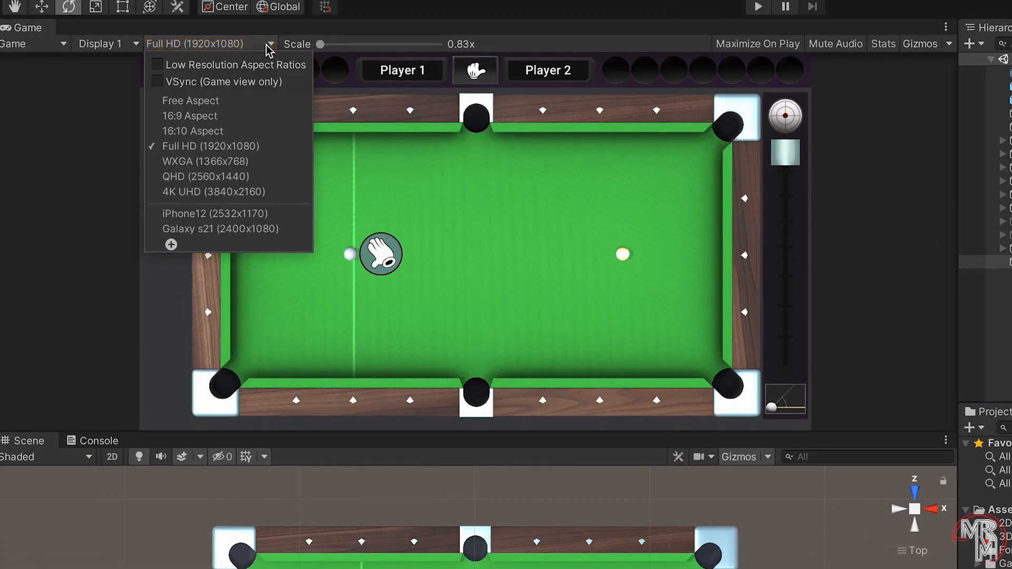
left_click(170, 244)
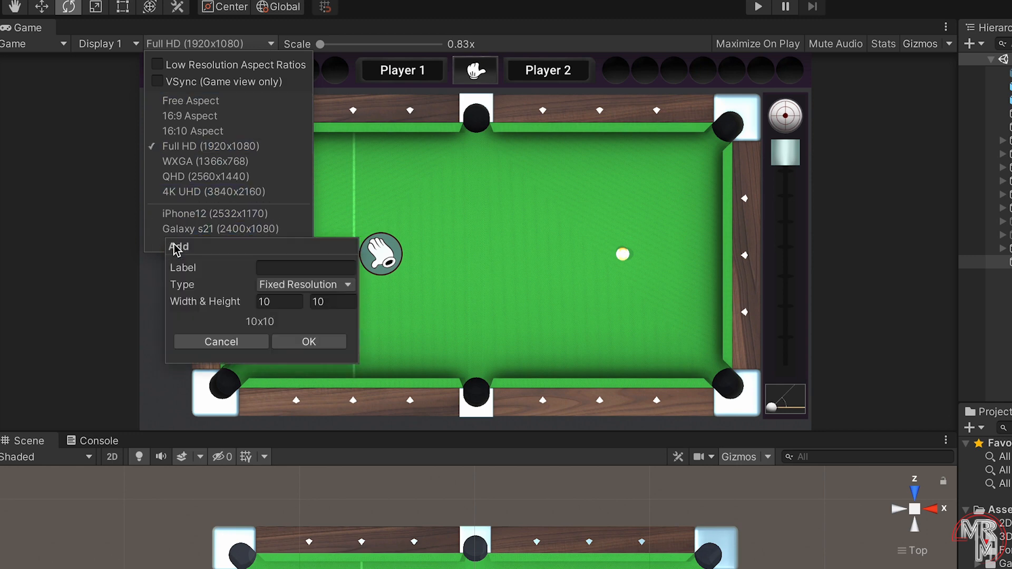
type("5.")
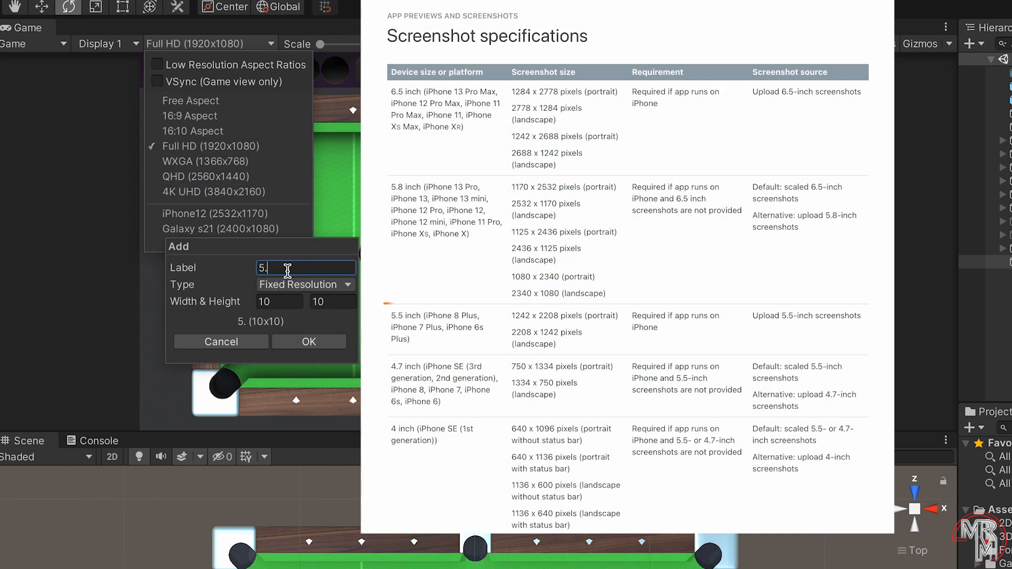
type("5in")
left_click(280, 301)
type("2208")
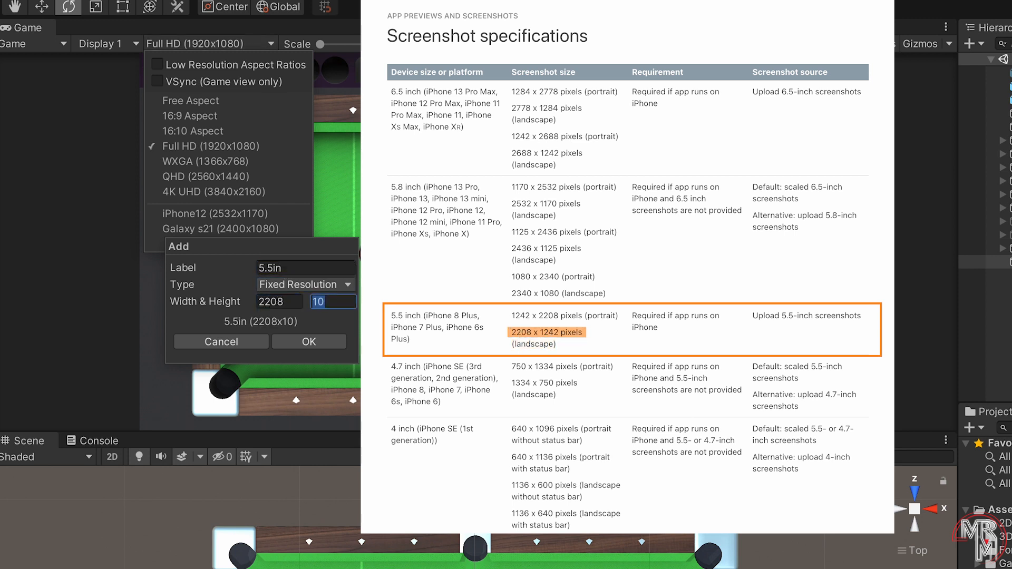
type("1242")
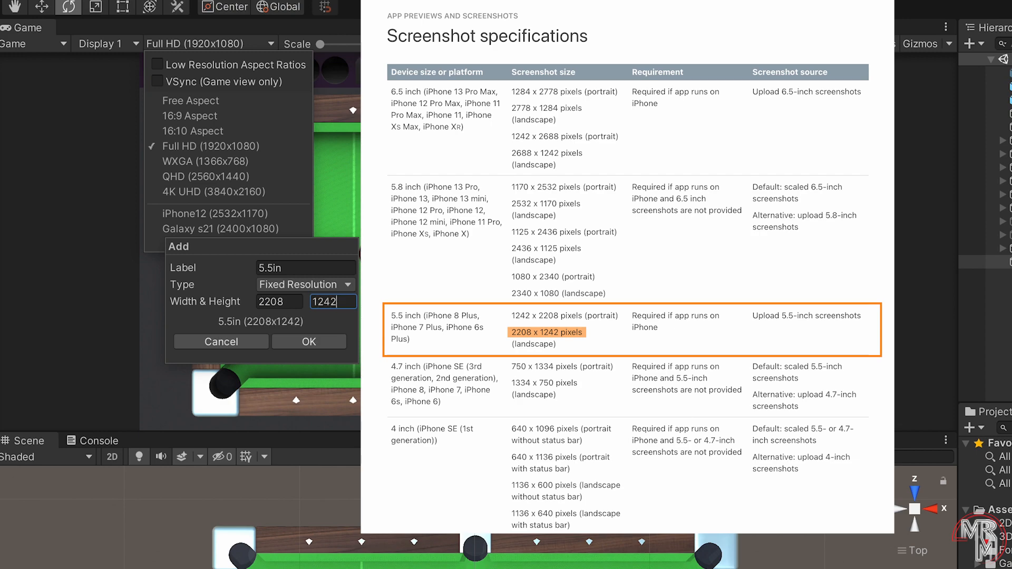
left_click(308, 342)
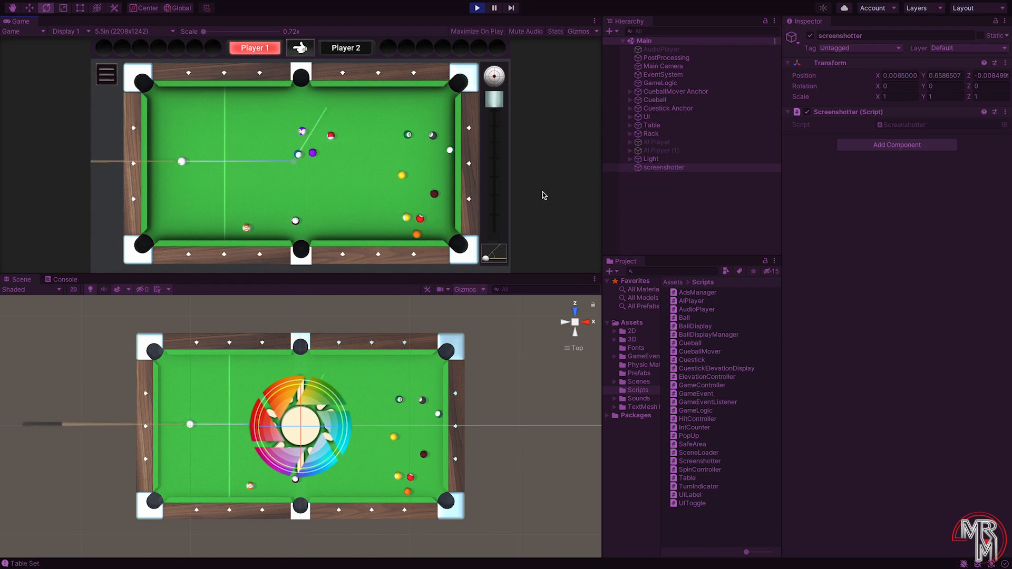
- Exit Play mode and bring up the Window menu
left_click(477, 8)
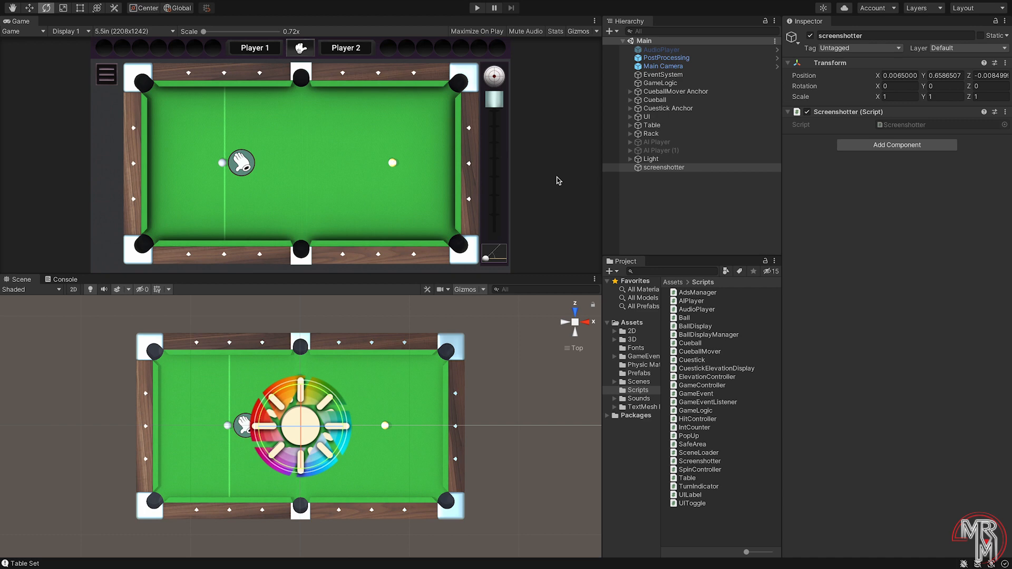
left_click(295, 7)
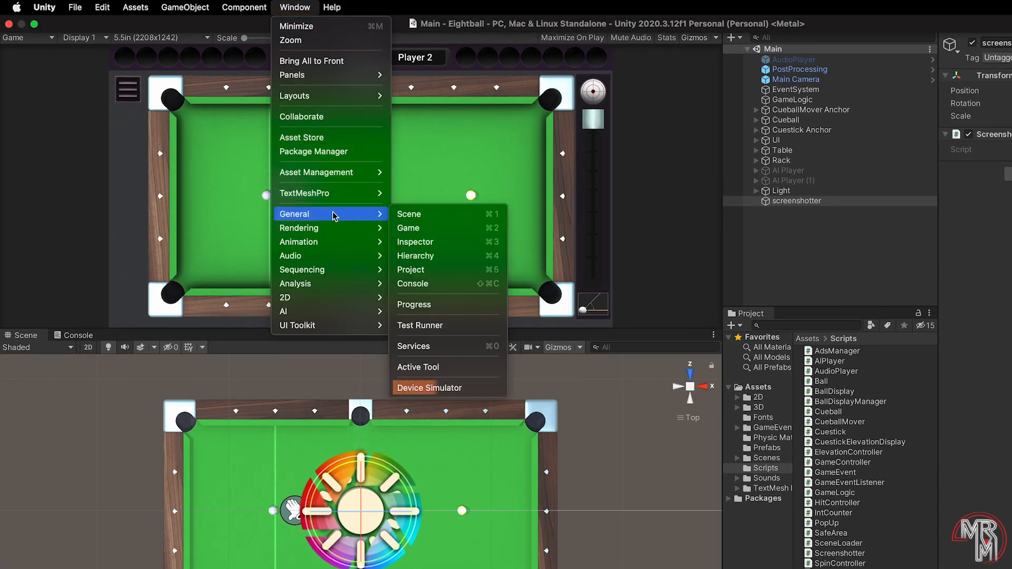
mouse_move(429, 388)
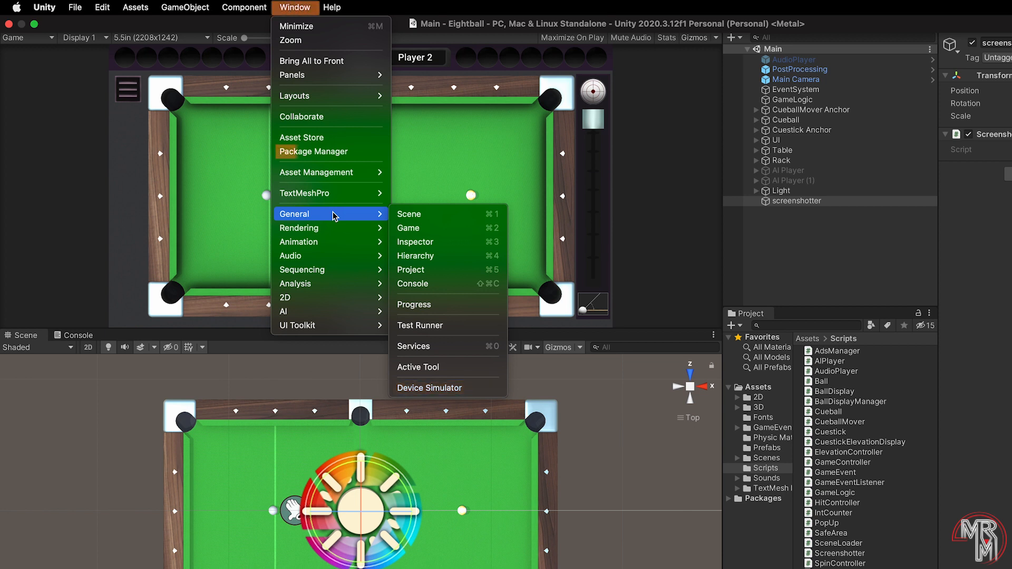
mouse_move(313, 152)
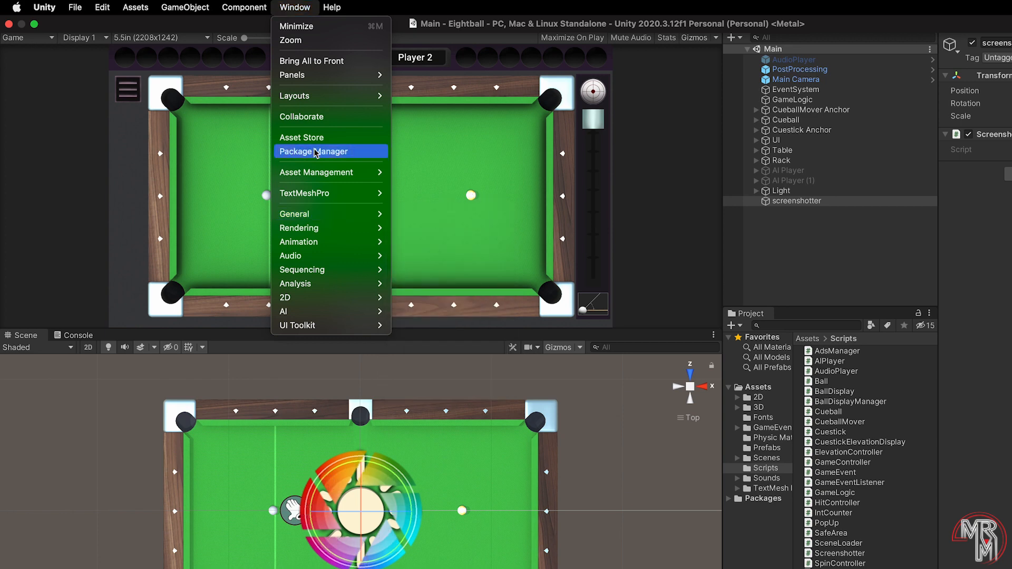
- Search Package Manager for 'dev' to find Device Simulator, view advanced project settings, then close it
left_click(313, 152)
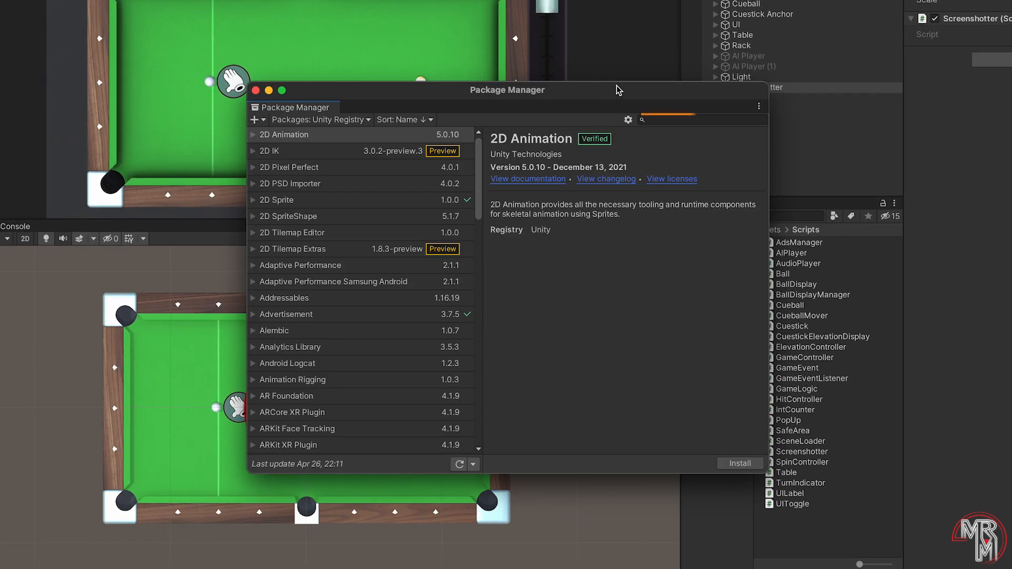
left_click(701, 119)
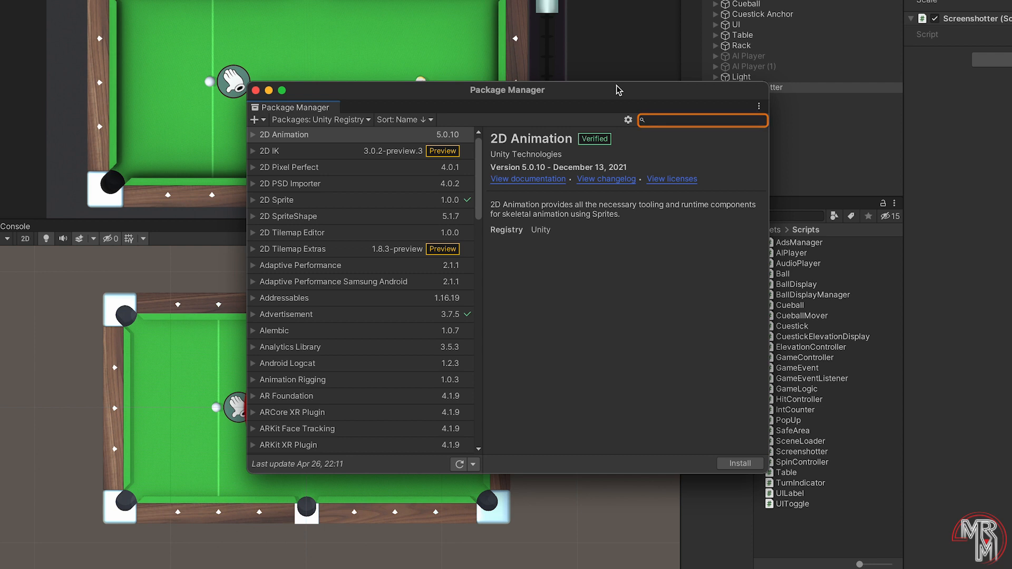
type("dev")
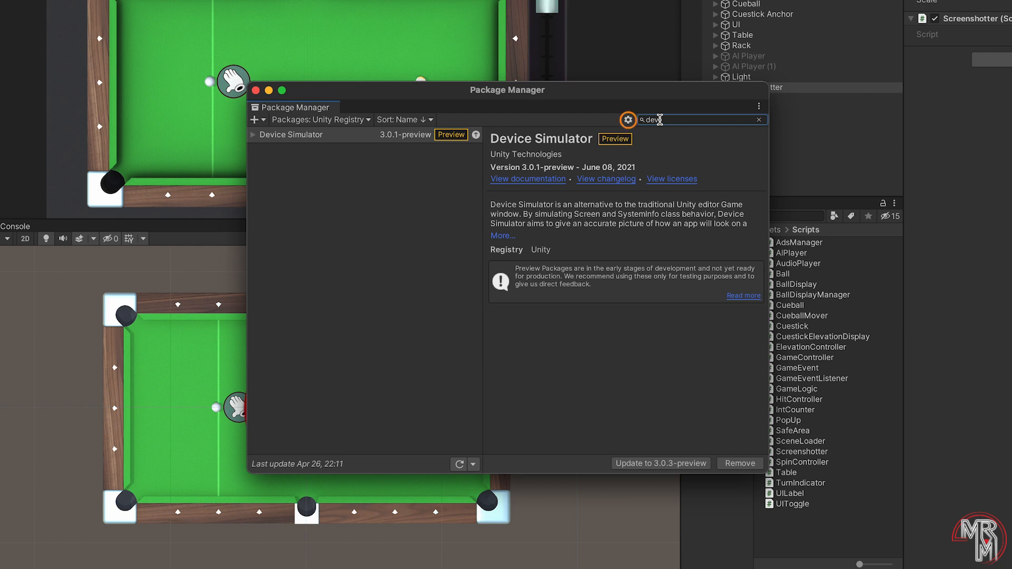
left_click(626, 119)
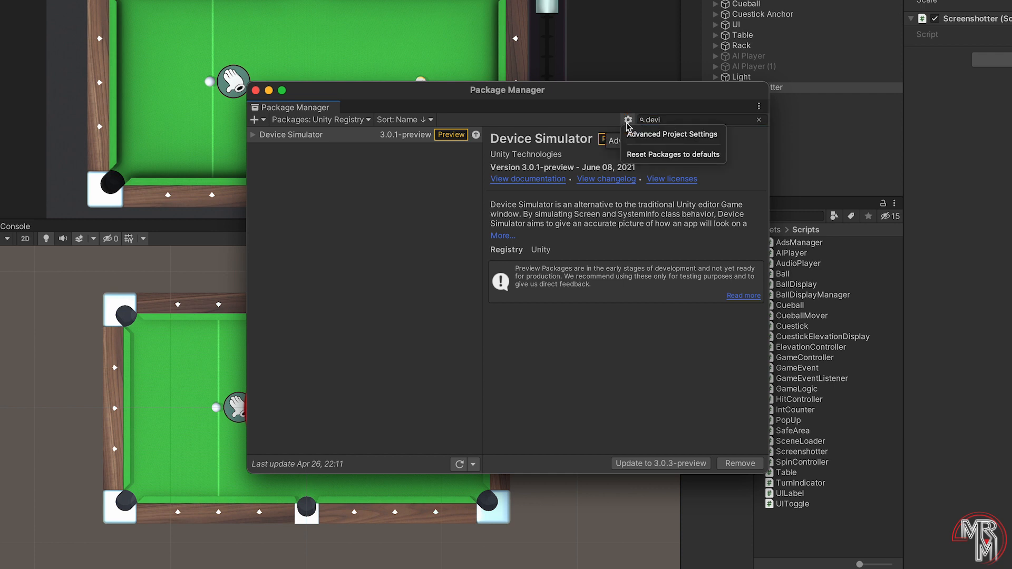
mouse_move(673, 134)
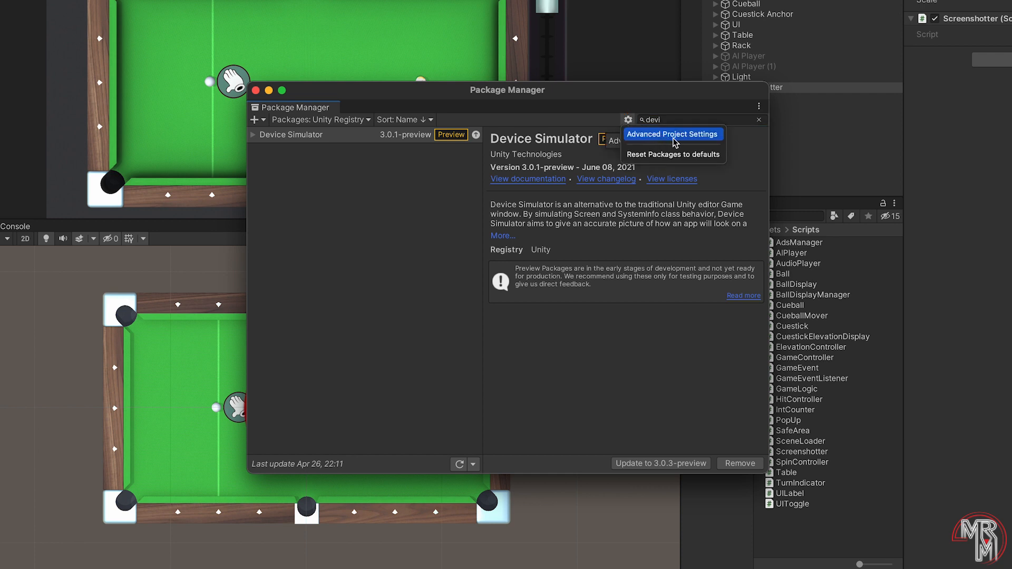
left_click(672, 134)
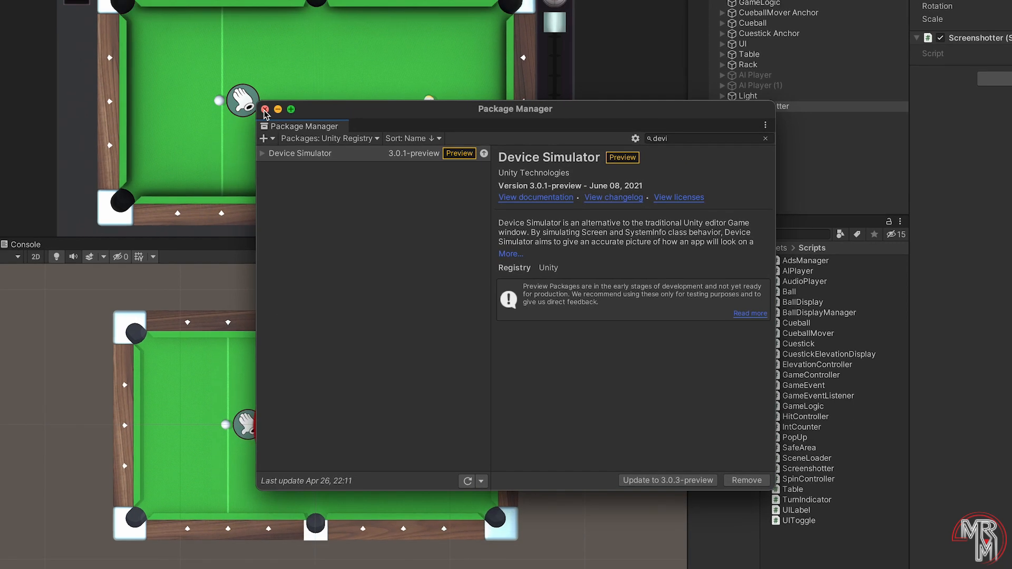
left_click(264, 109)
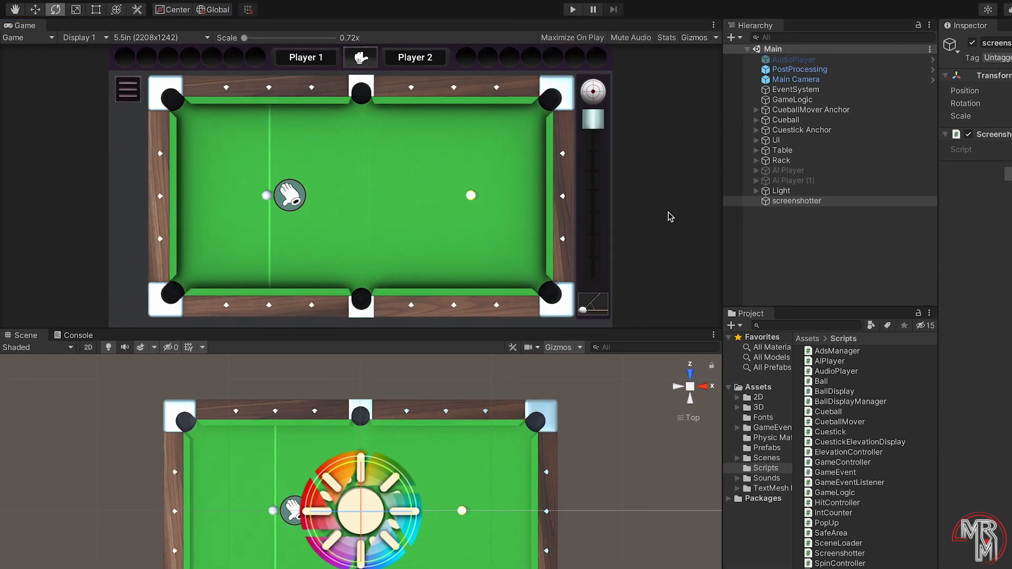
- Open Window > General > Device Simulator and select Apple iPhone 12 Pro Max
left_click(295, 7)
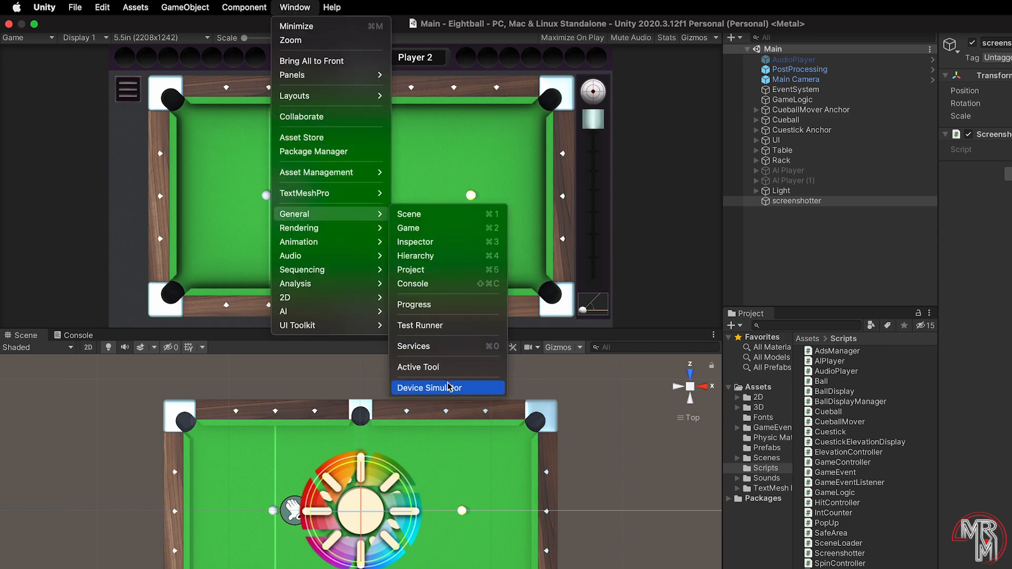
left_click(429, 388)
type("ipho")
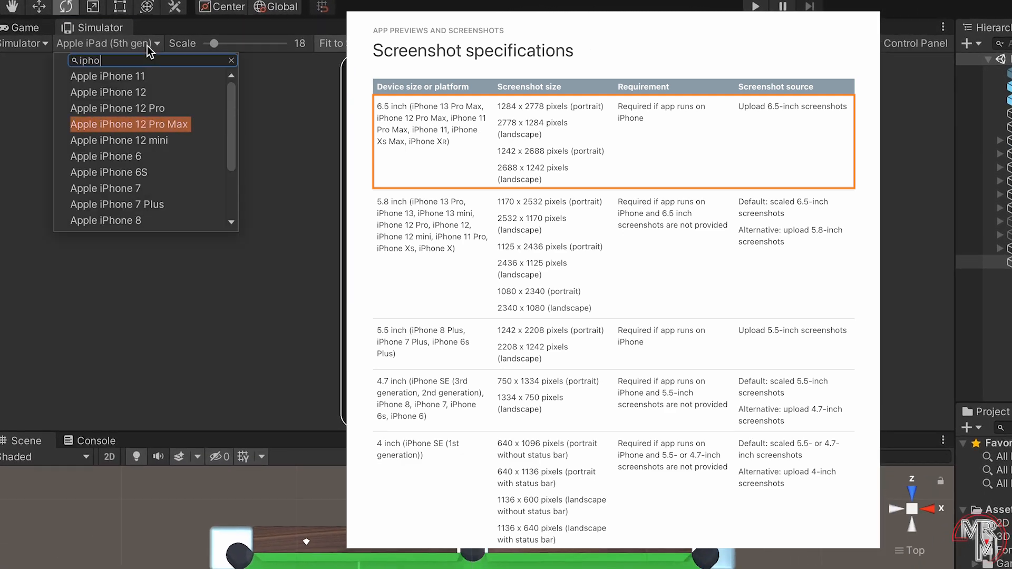
left_click(129, 123)
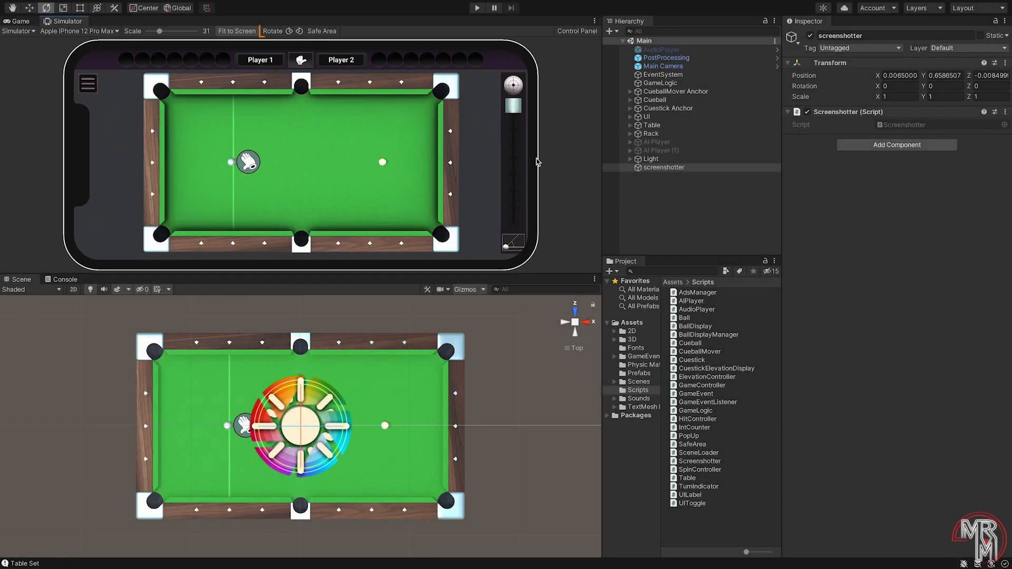
mouse_move(563, 175)
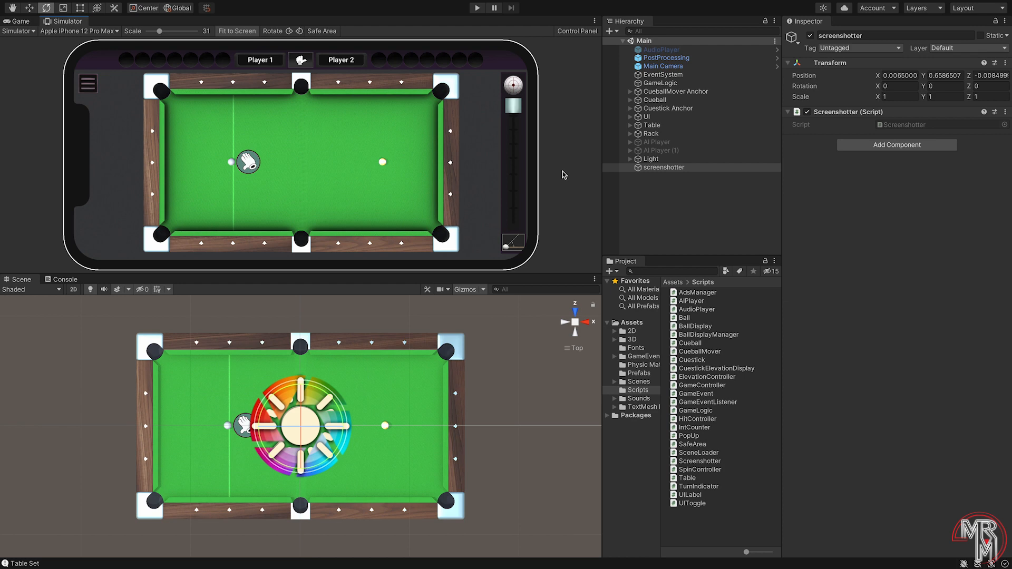
left_click(322, 32)
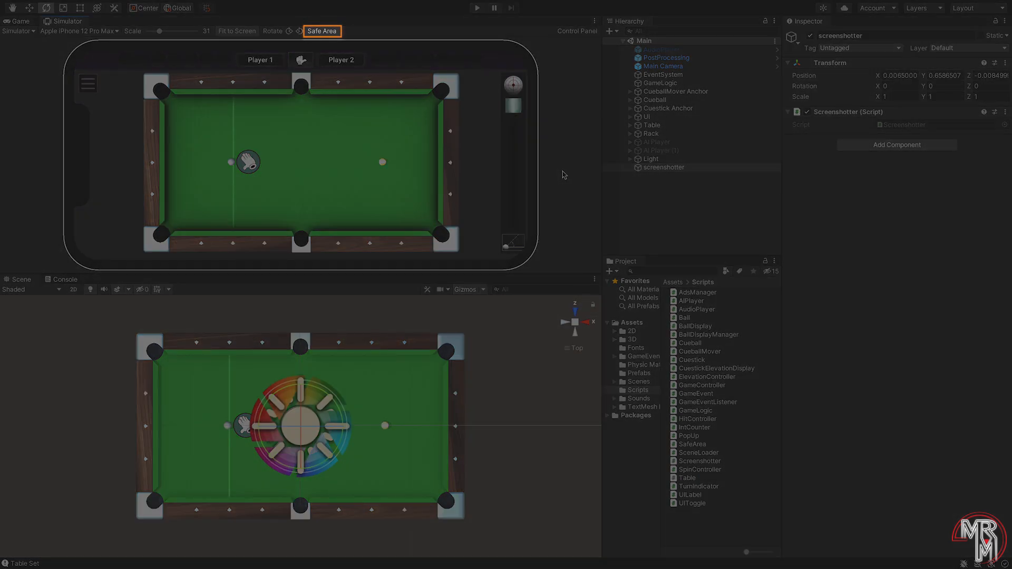
left_click(321, 31)
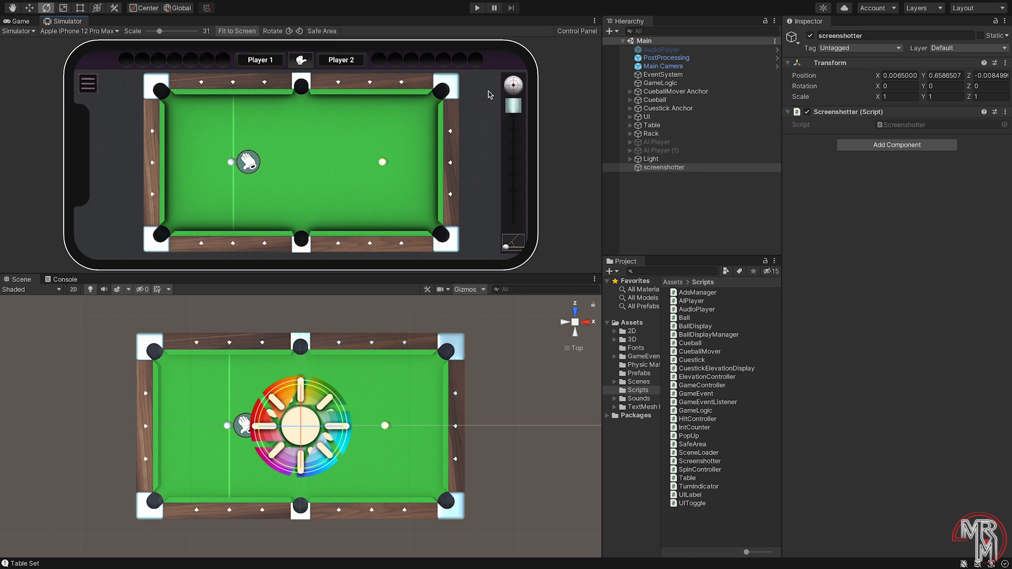
mouse_move(570, 141)
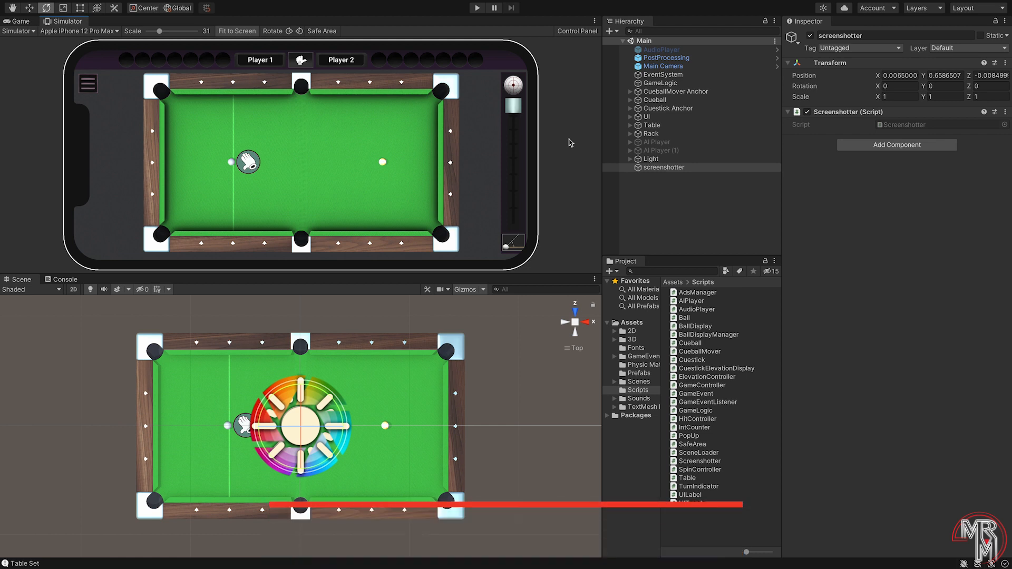
- Inspect SafeArea.cs in the Inspector, then enter Play mode in the iPhone simulation
left_click(693, 444)
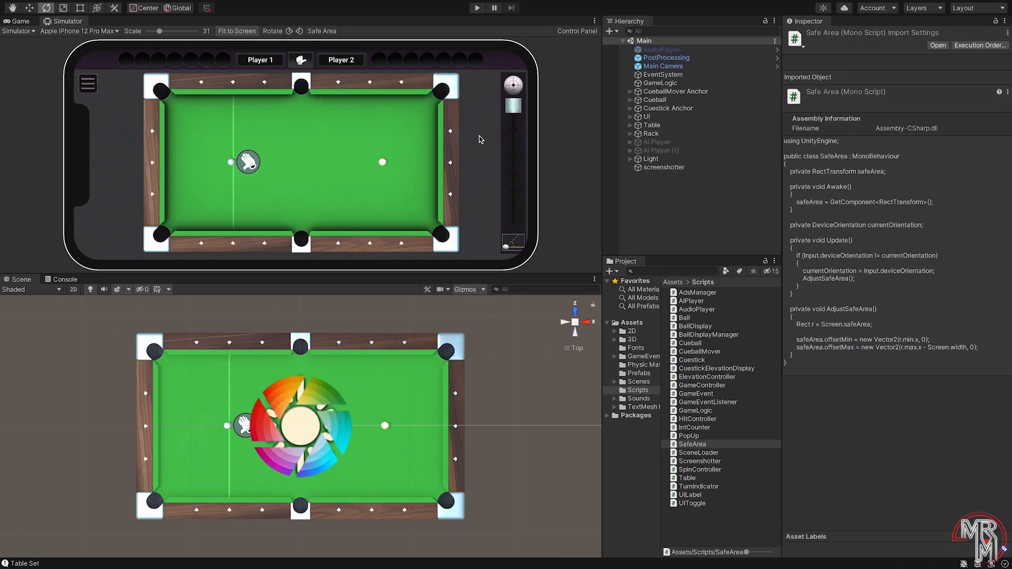
left_click(477, 8)
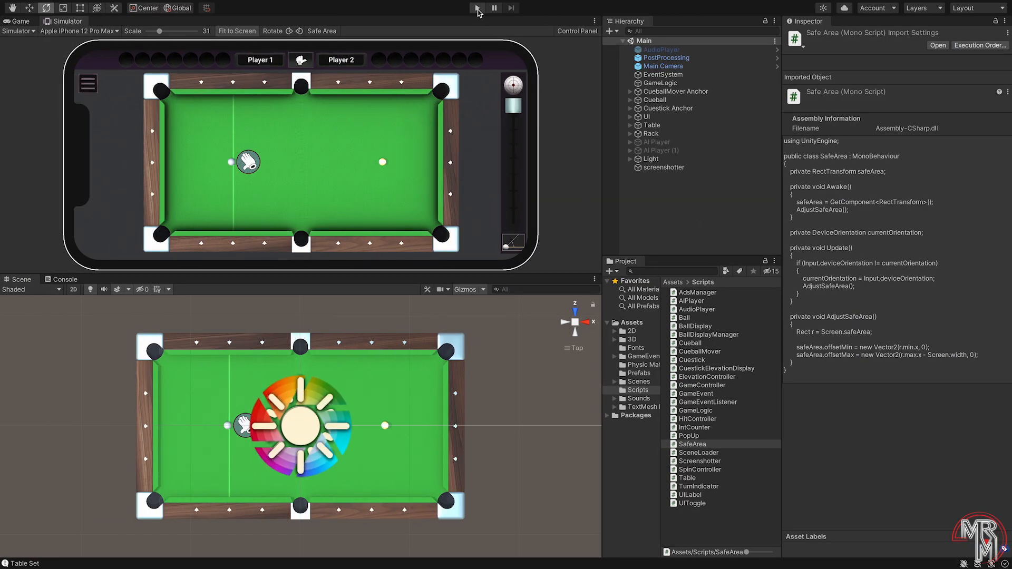
left_click(476, 7)
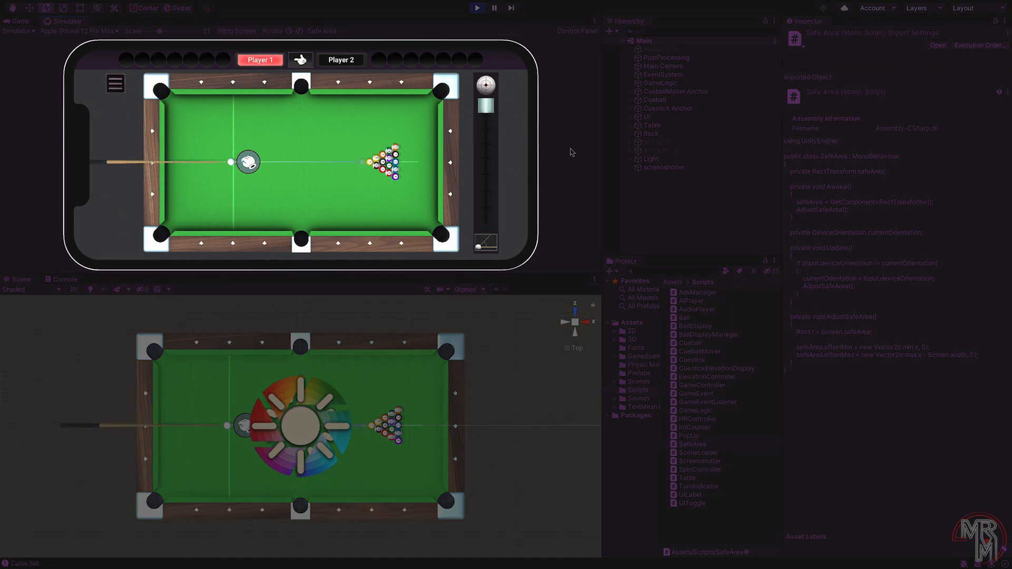